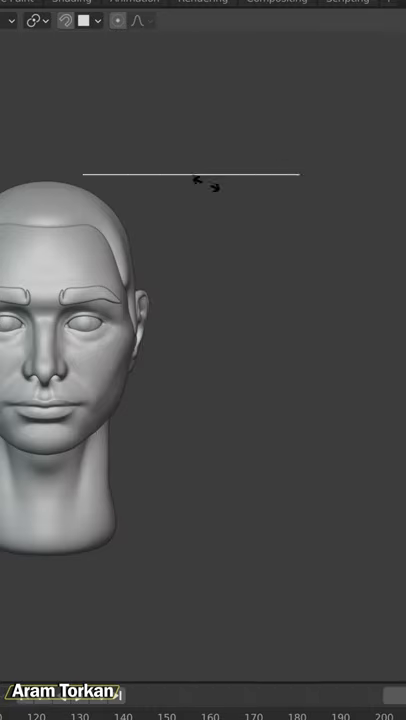
- Bring up the Add > Curve submenu with Circle highlighted beside the hair path
click(46, 315)
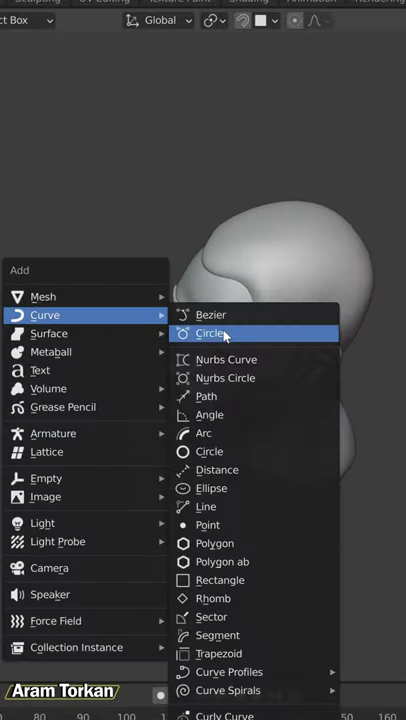